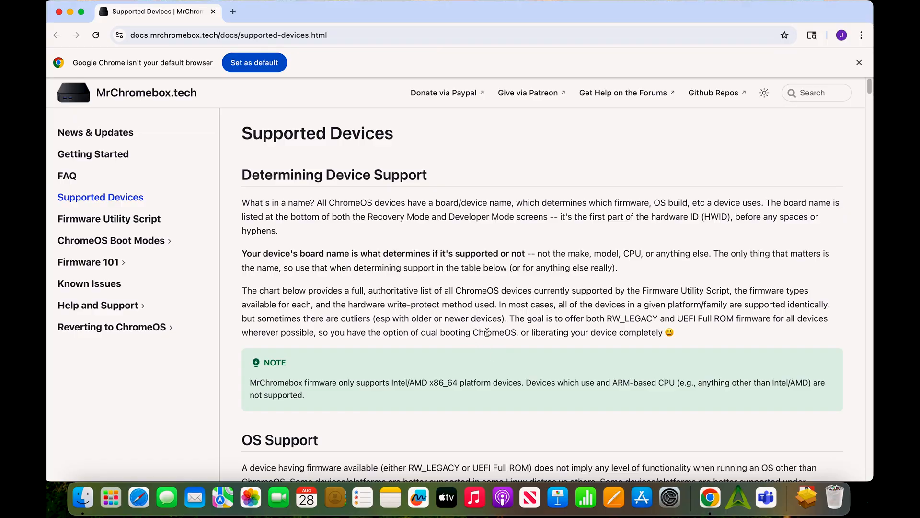
- Scroll the Supported Devices page to OS Support and Device Listing, then select the address
scroll(down, 3)
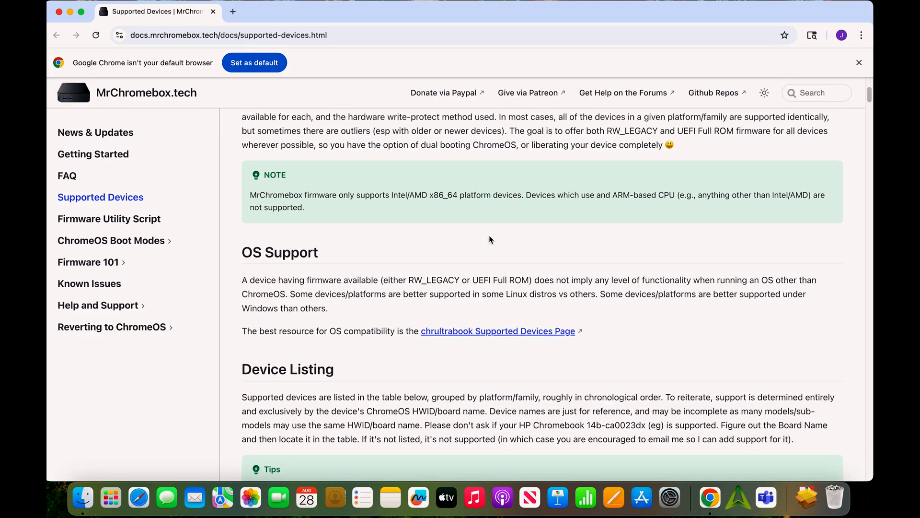
scroll(down, 3)
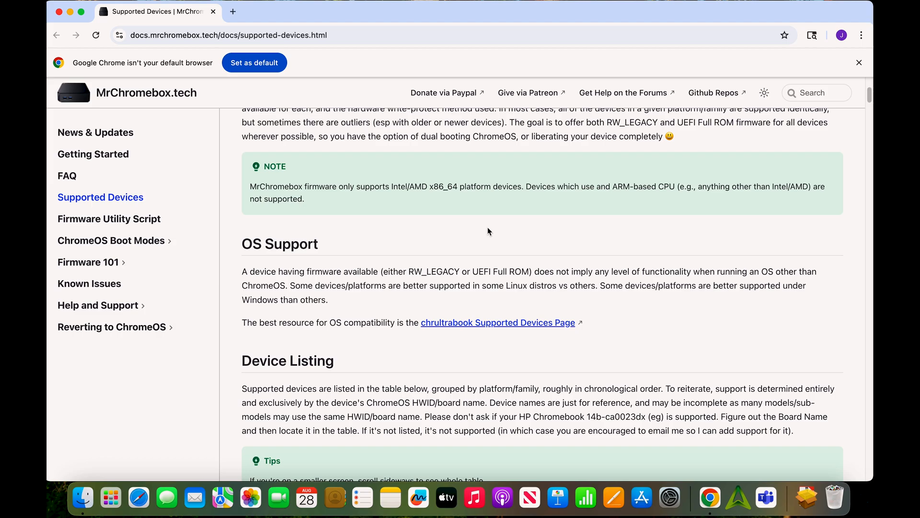
mouse_move(421, 111)
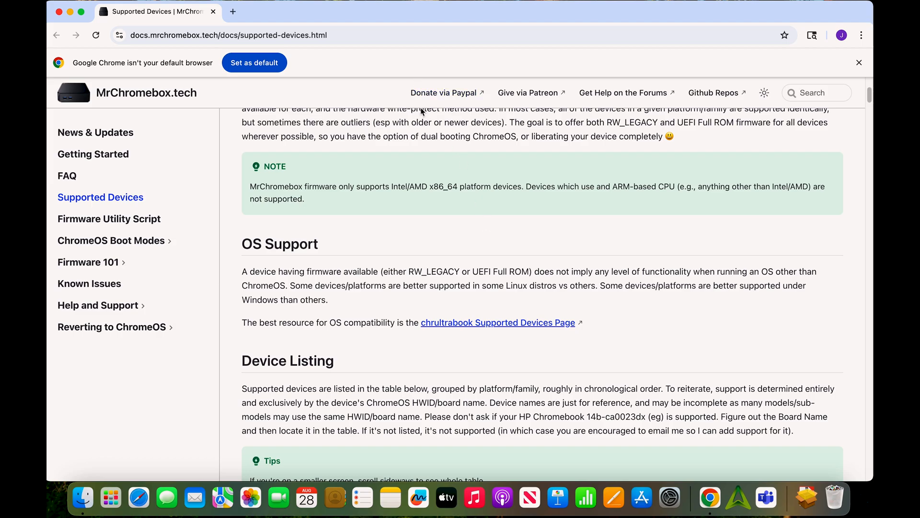
click(227, 34)
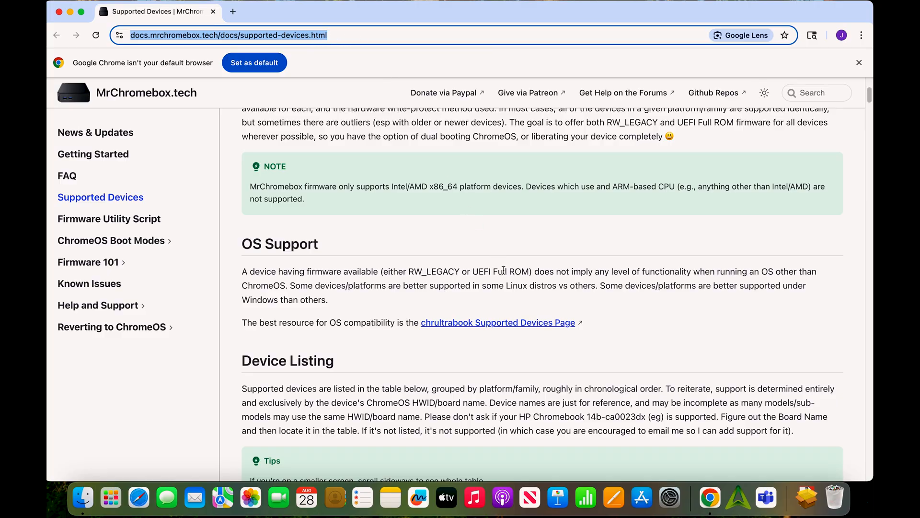
- Scroll the device table down to the Intel Braswell heading and mark it
scroll(down, 3)
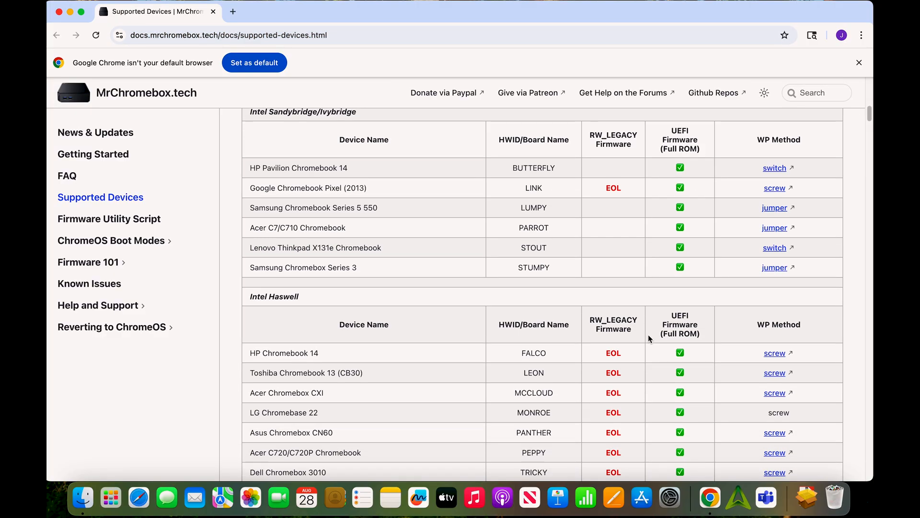
scroll(up, 3)
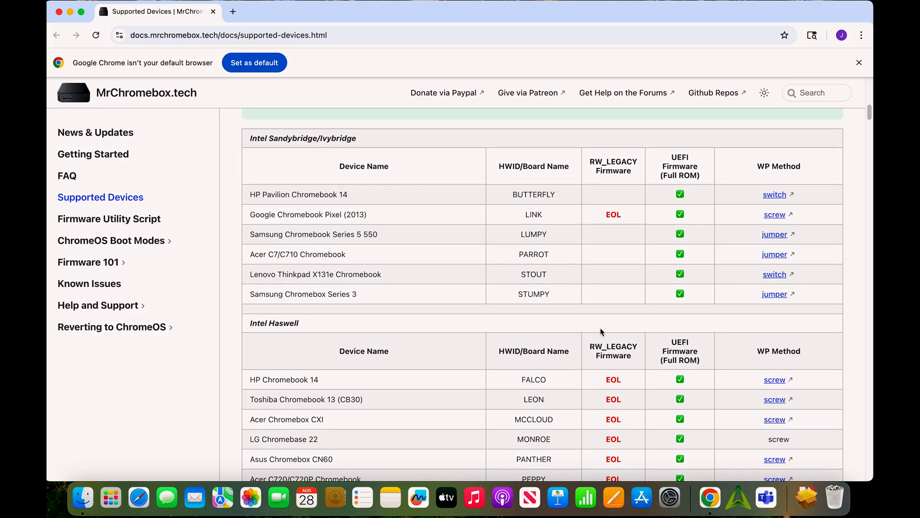
scroll(down, 3)
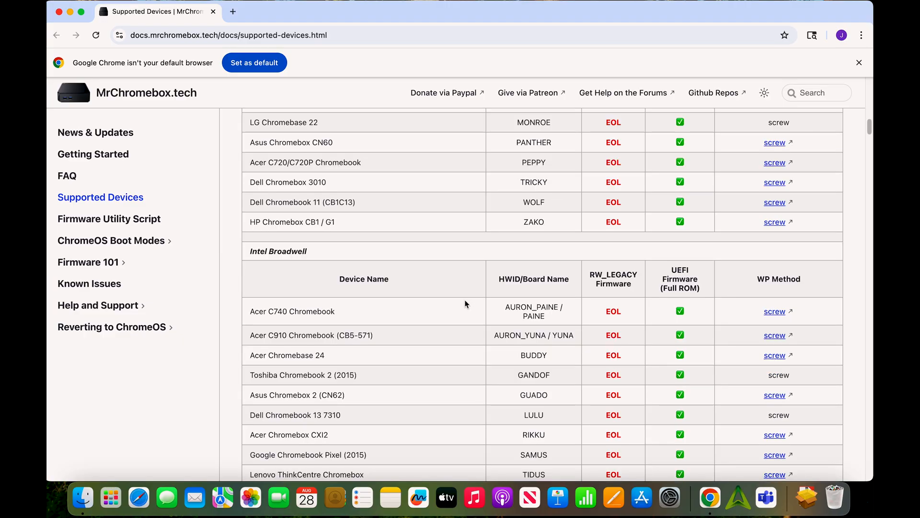
scroll(down, 3)
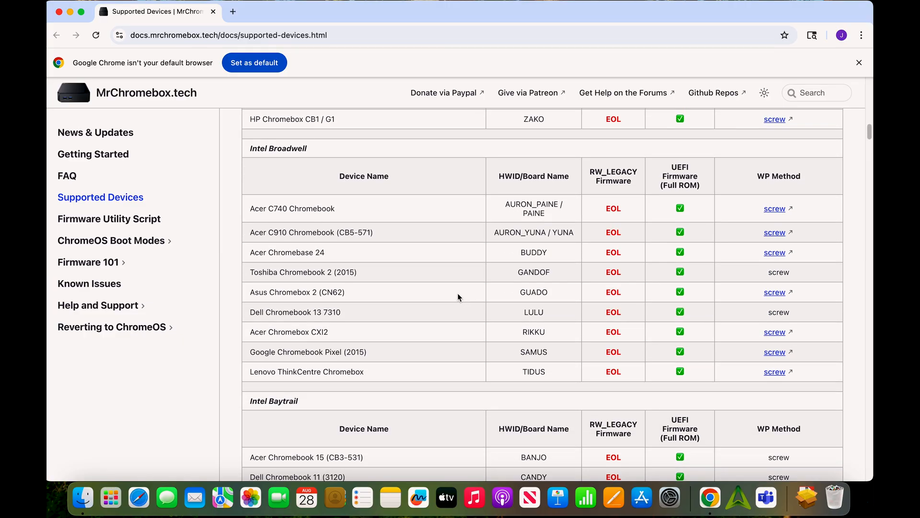
scroll(down, 3)
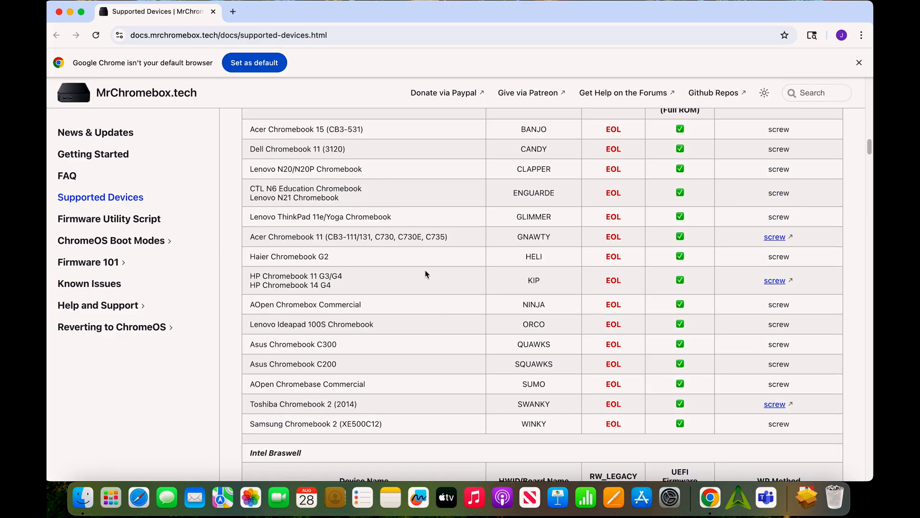
scroll(down, 3)
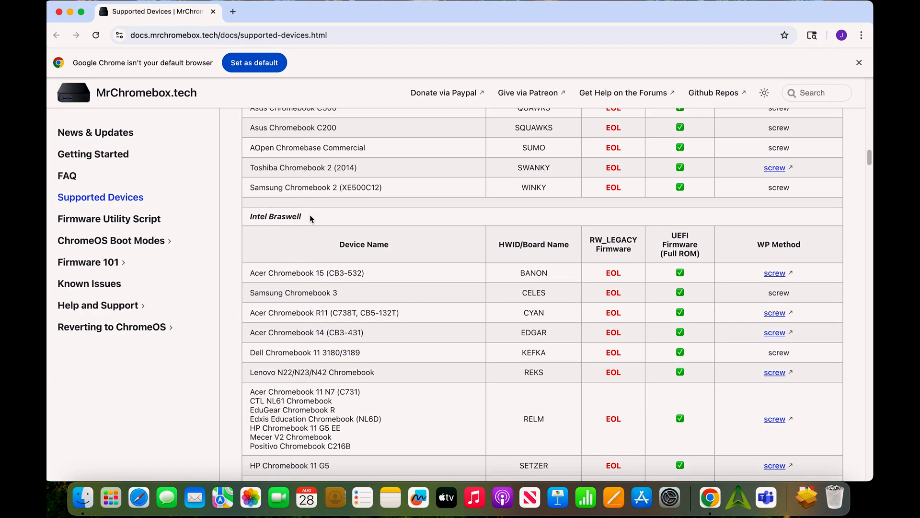
double_click(275, 217)
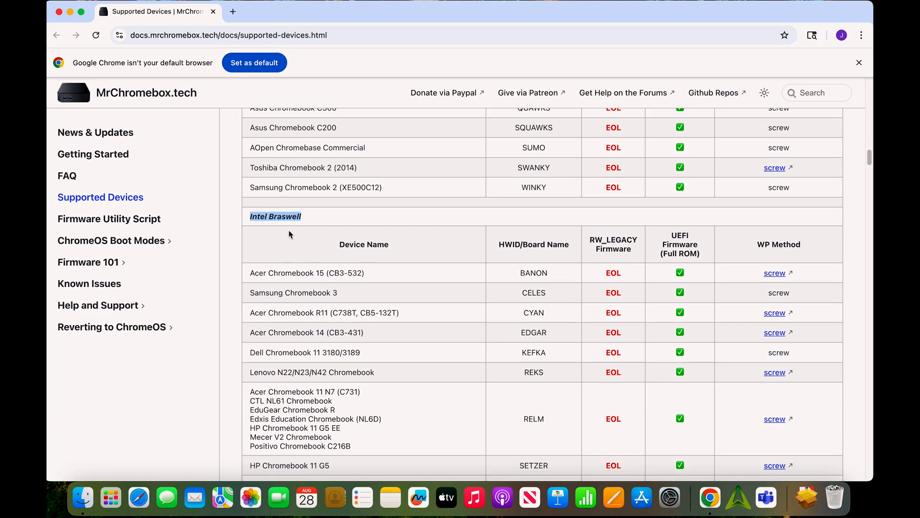
- Scroll through Skylake, Apollolake and Kabylake tables into the Geminilake table
scroll(down, 3)
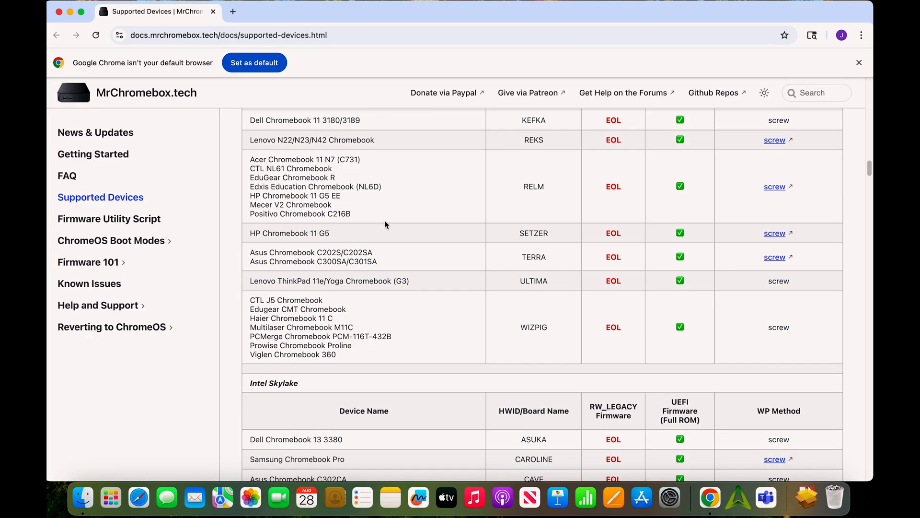
scroll(down, 3)
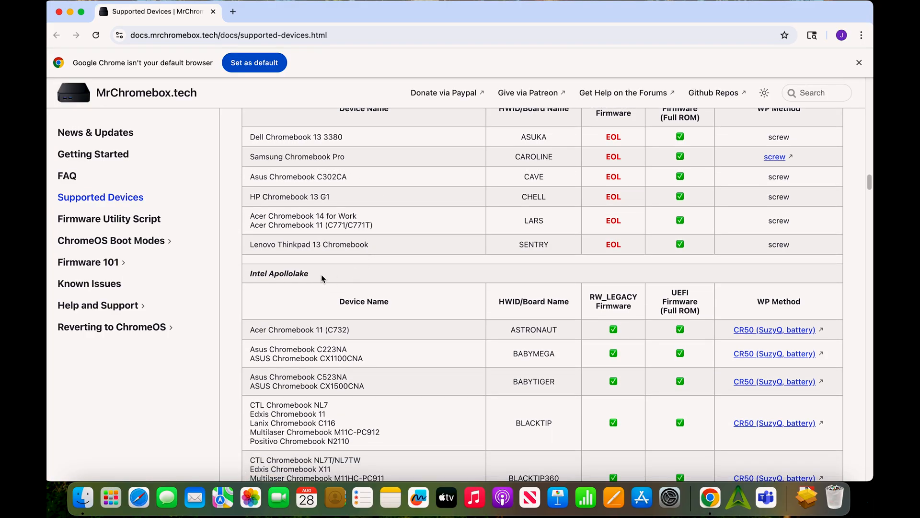
scroll(down, 3)
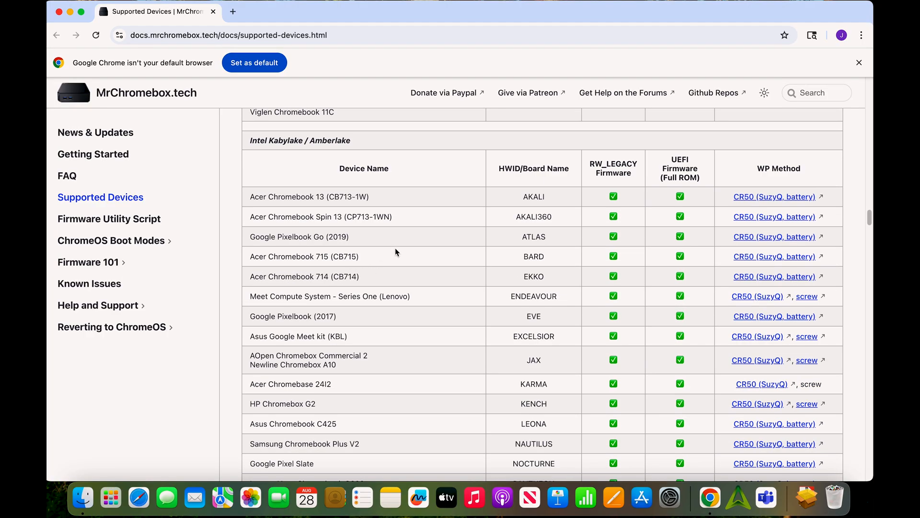
scroll(down, 3)
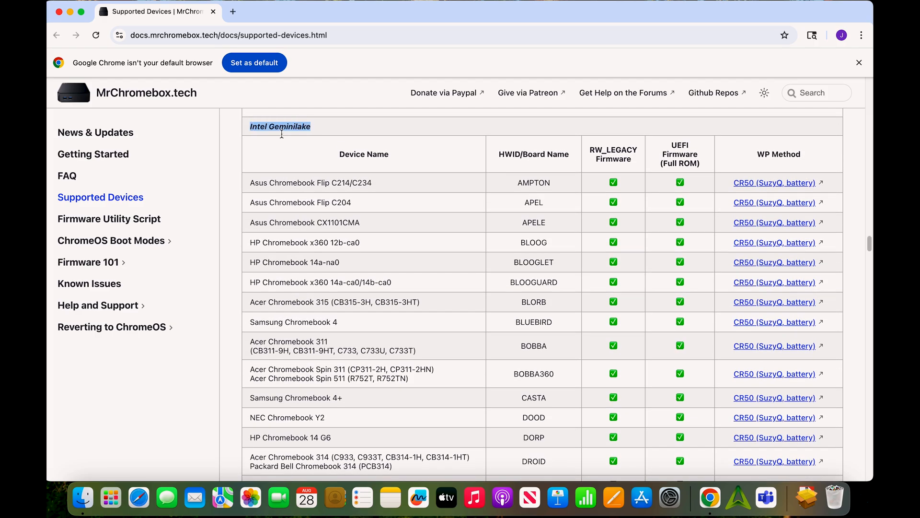
scroll(down, 3)
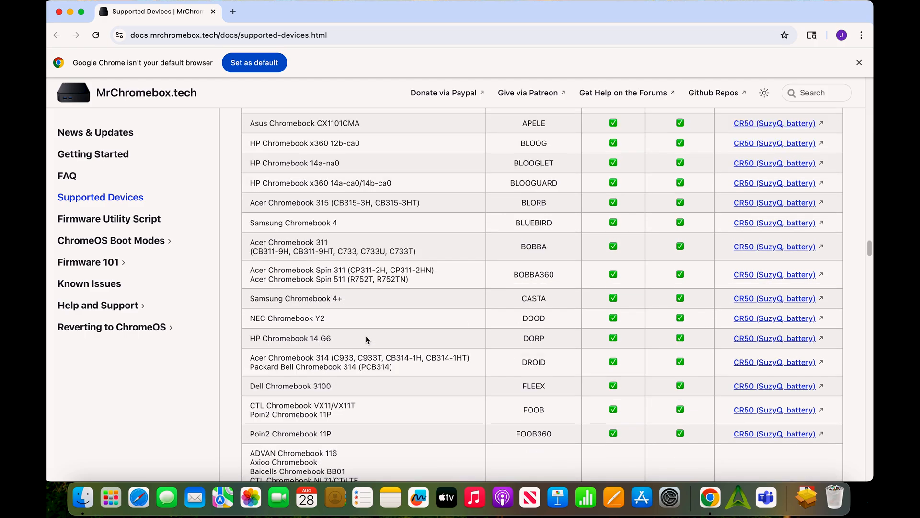
mouse_move(343, 164)
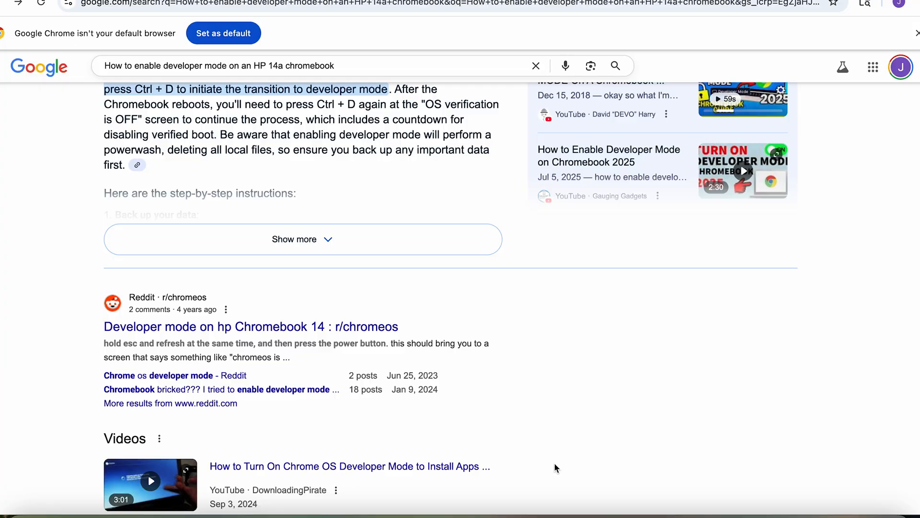
- Scroll to the AI Overview and right-click the verified-boot countdown passage
scroll(up, 3)
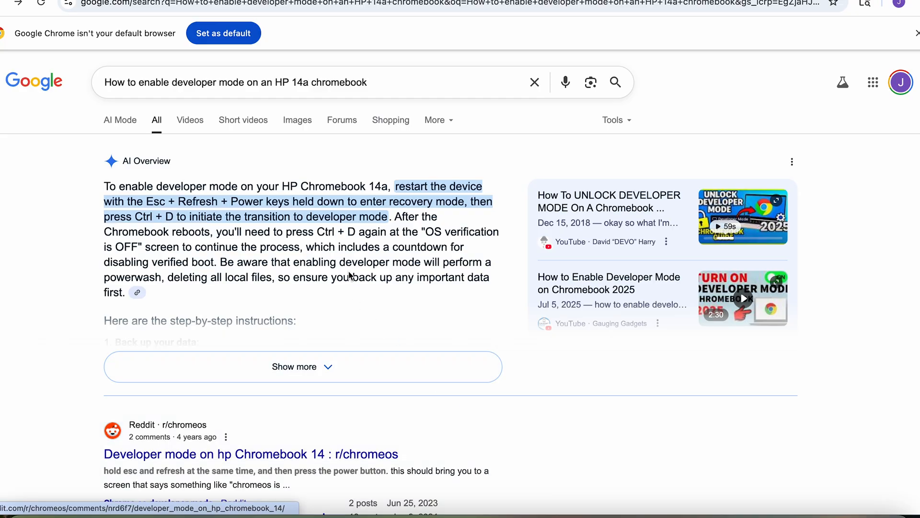
mouse_move(322, 187)
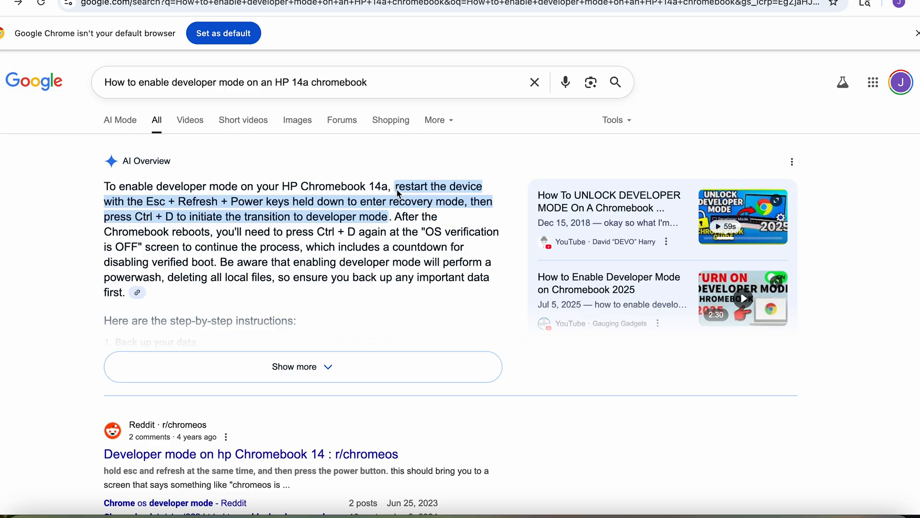
right_click(296, 197)
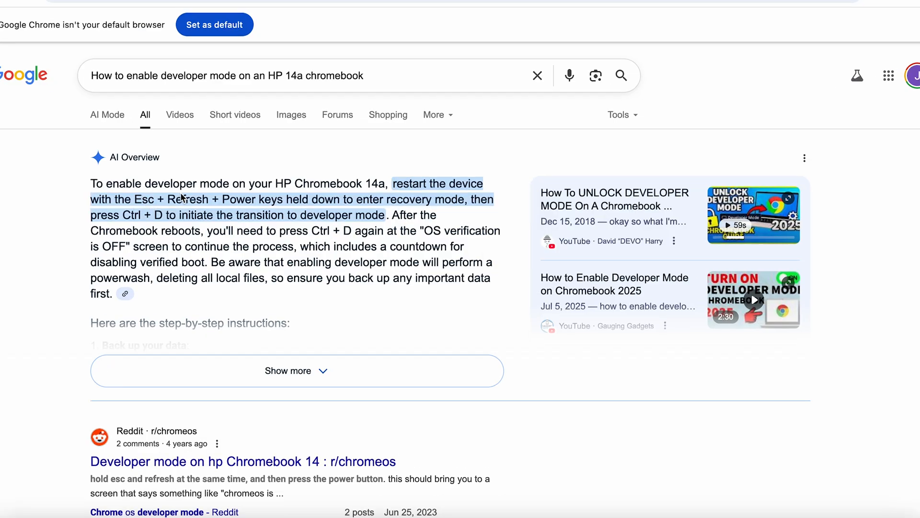
mouse_move(265, 202)
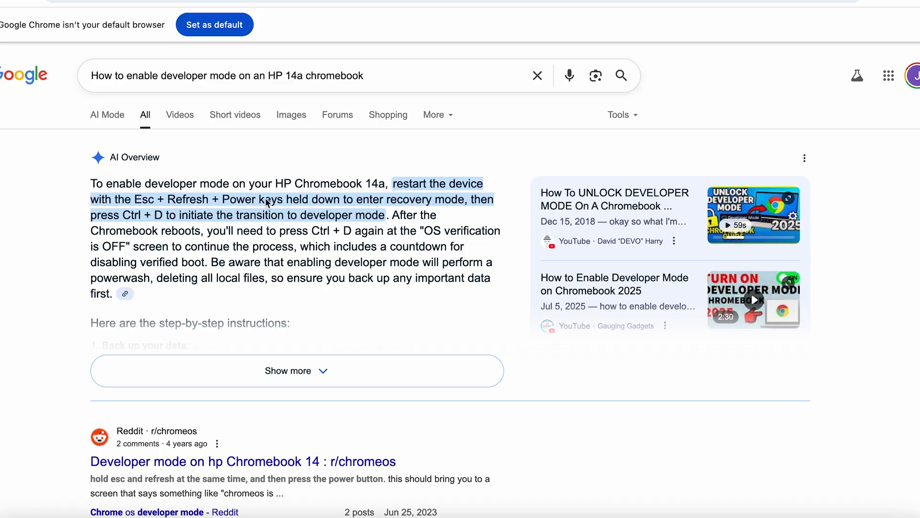
mouse_move(434, 209)
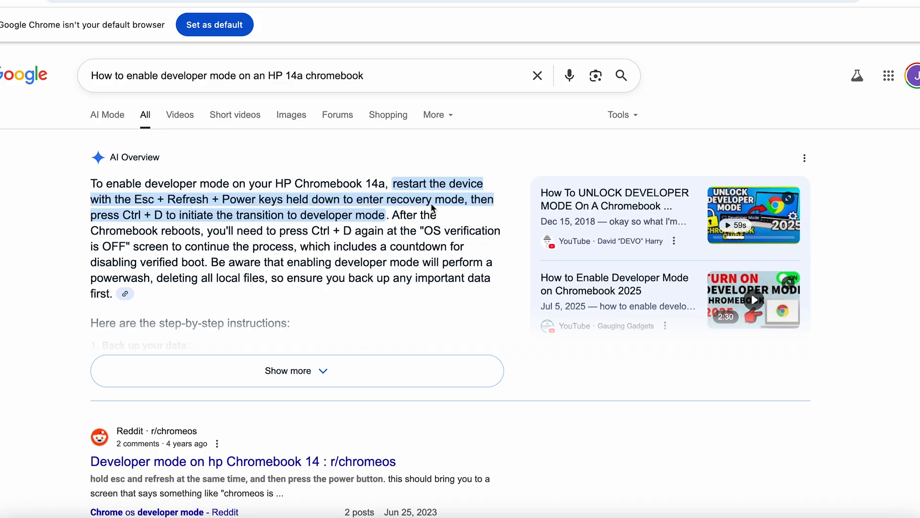
mouse_move(478, 207)
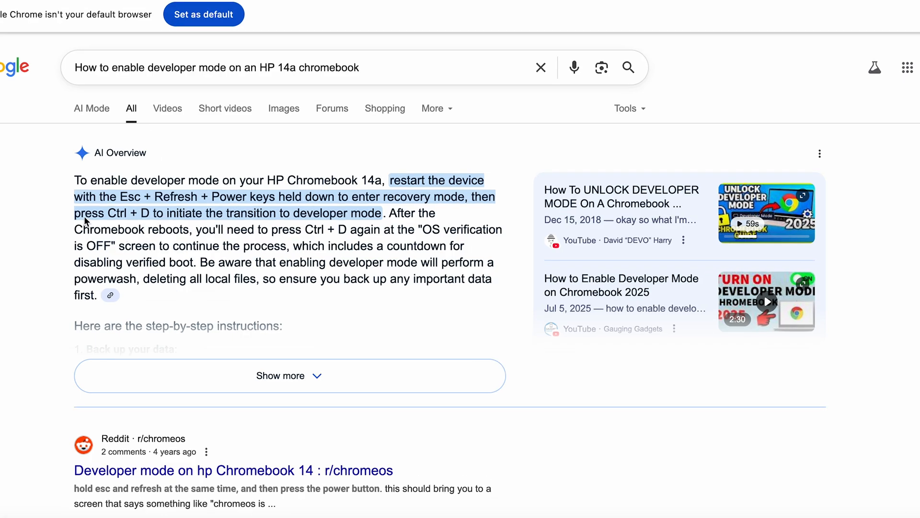
right_click(317, 212)
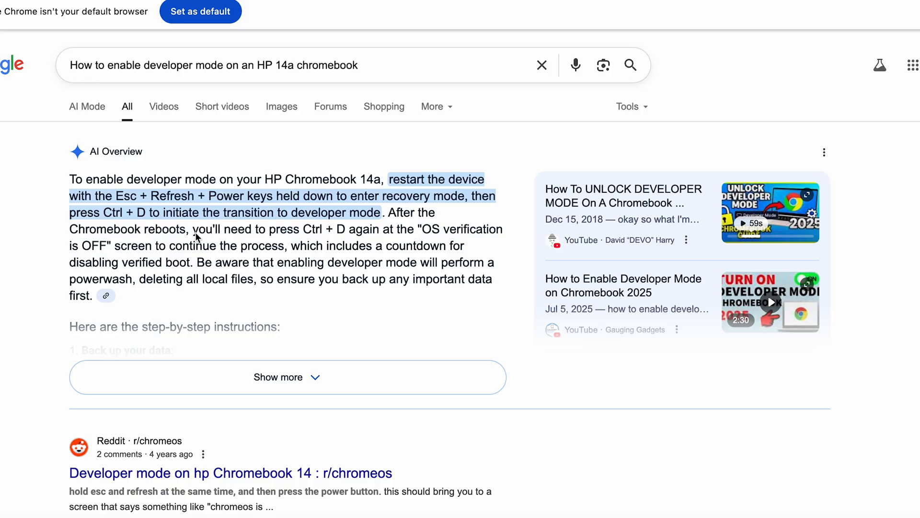
mouse_move(273, 237)
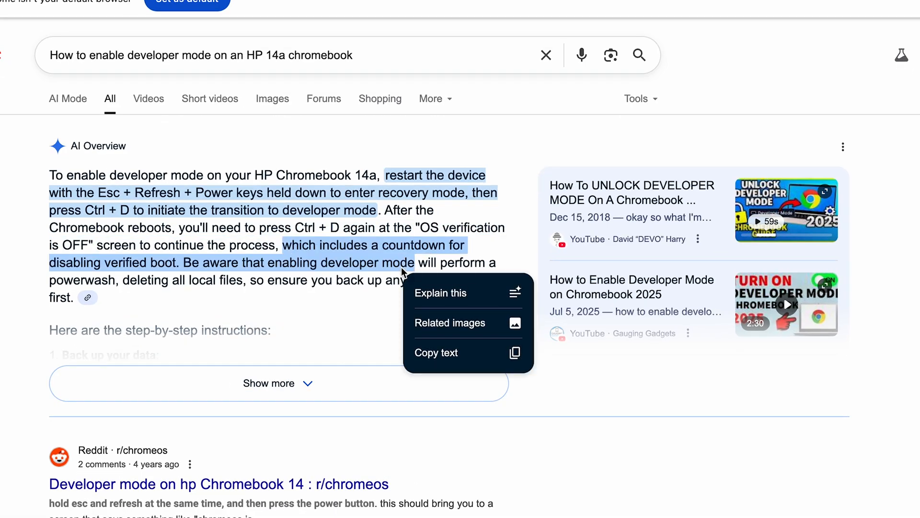
- Dismiss the text-selection options and reveal the full step-by-step instructions with source articles
click(255, 305)
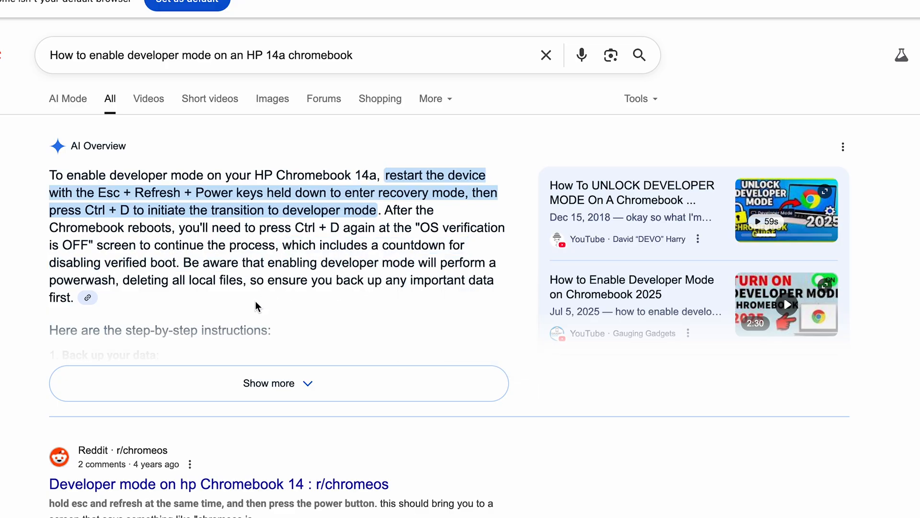
mouse_move(217, 267)
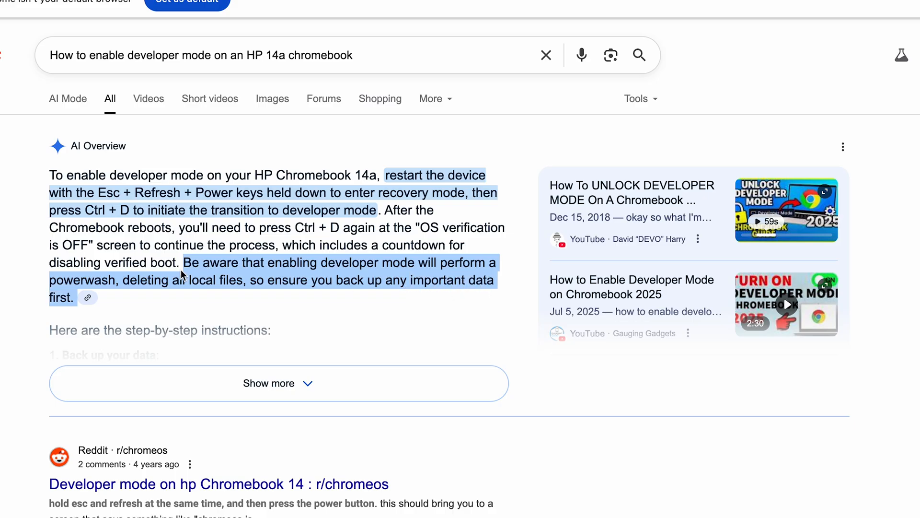
click(278, 384)
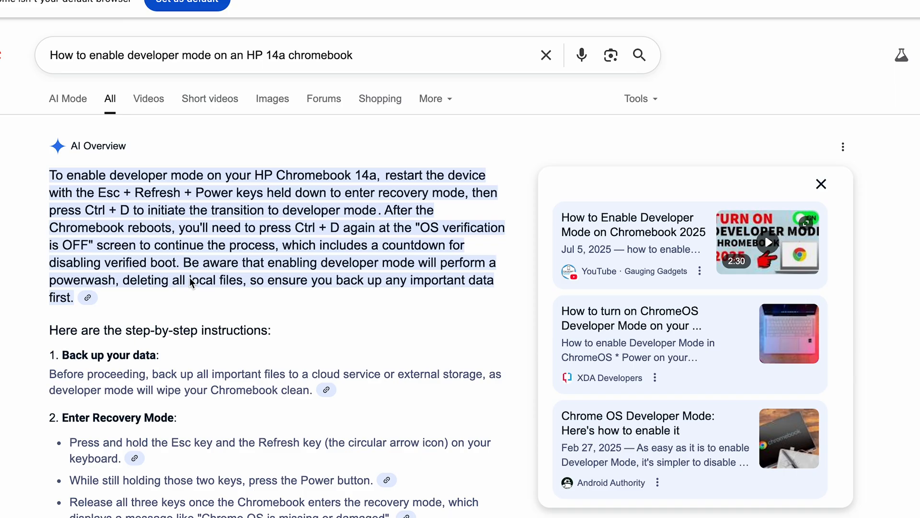
mouse_move(305, 288)
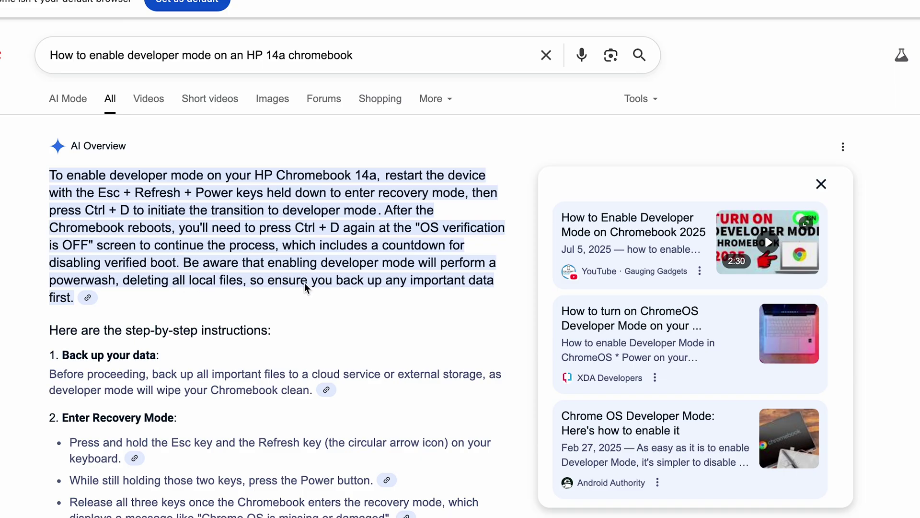
mouse_move(278, 283)
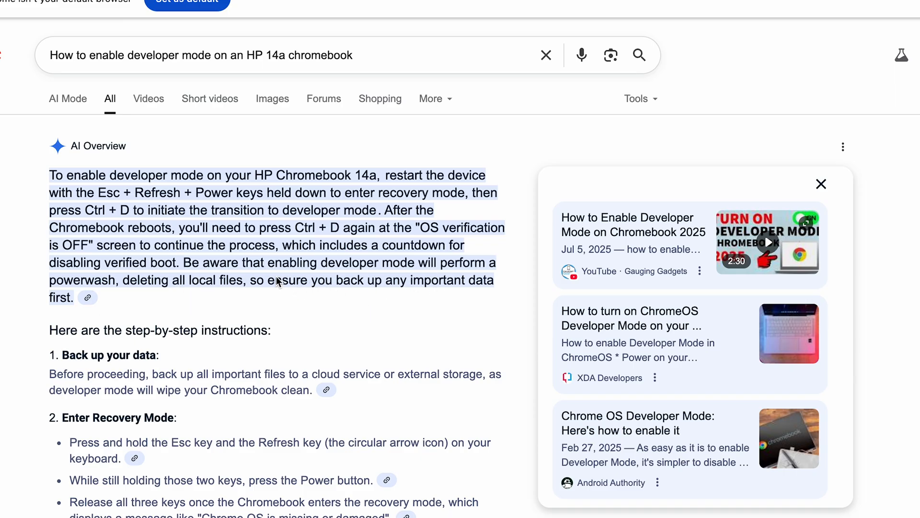